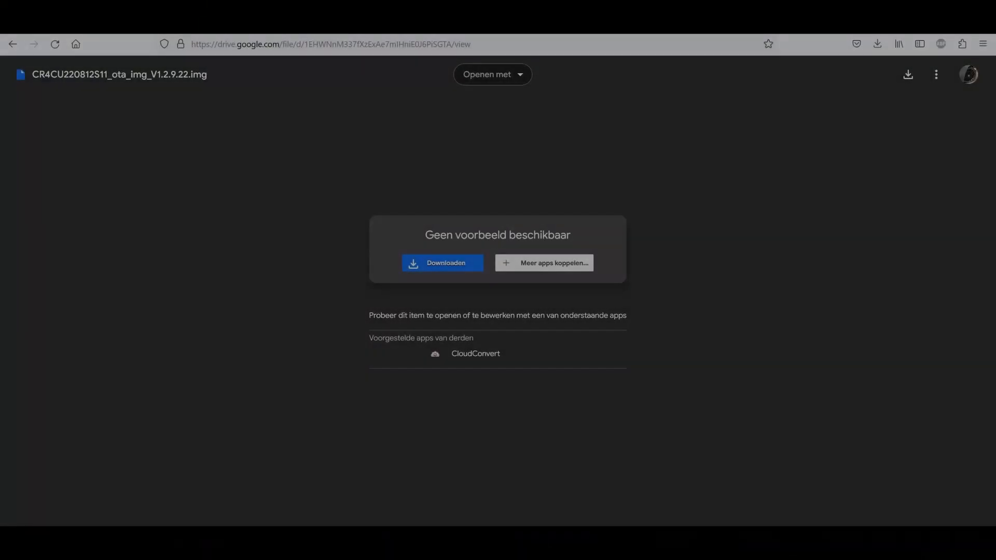
pyautogui.moveTo(217, 100)
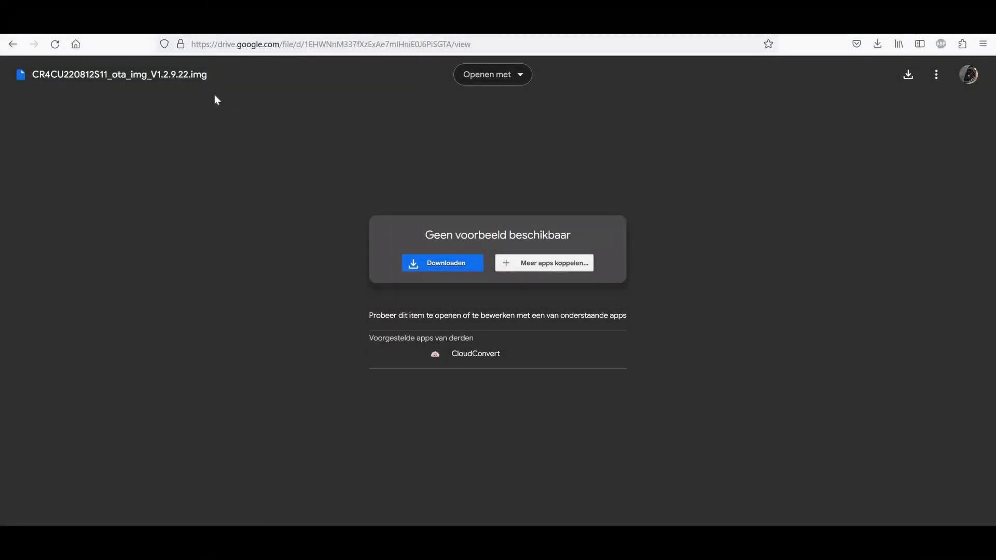
pyautogui.moveTo(442, 170)
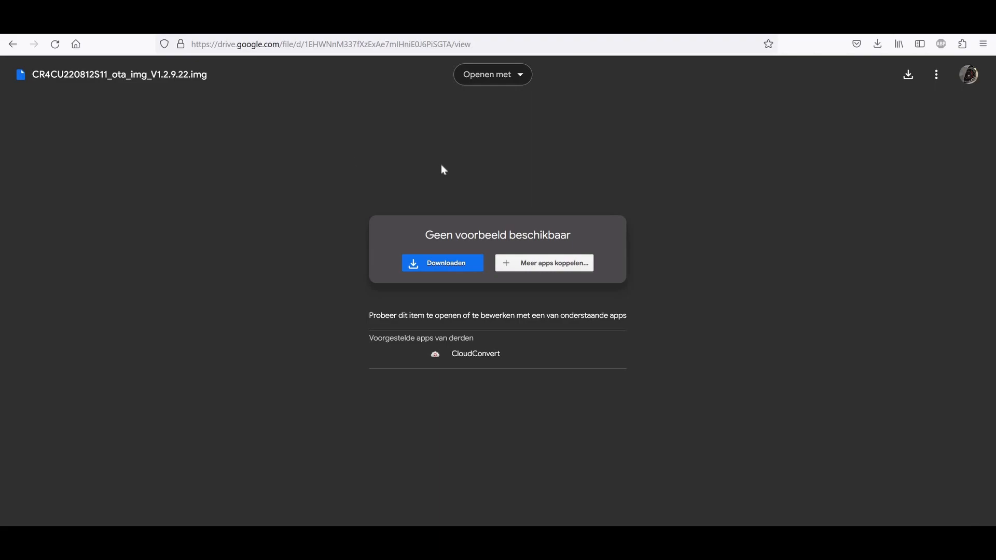
pyautogui.moveTo(422, 178)
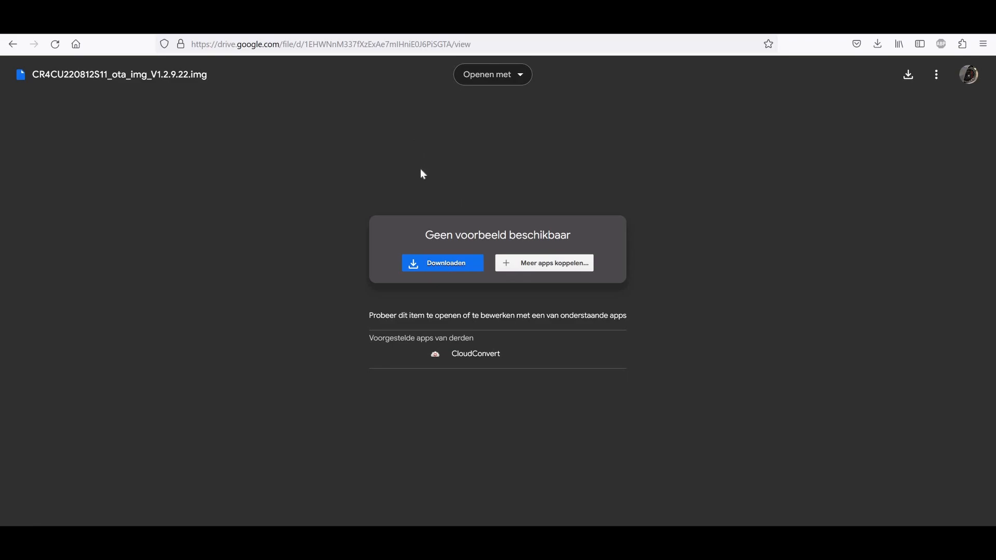
pyautogui.moveTo(356, 99)
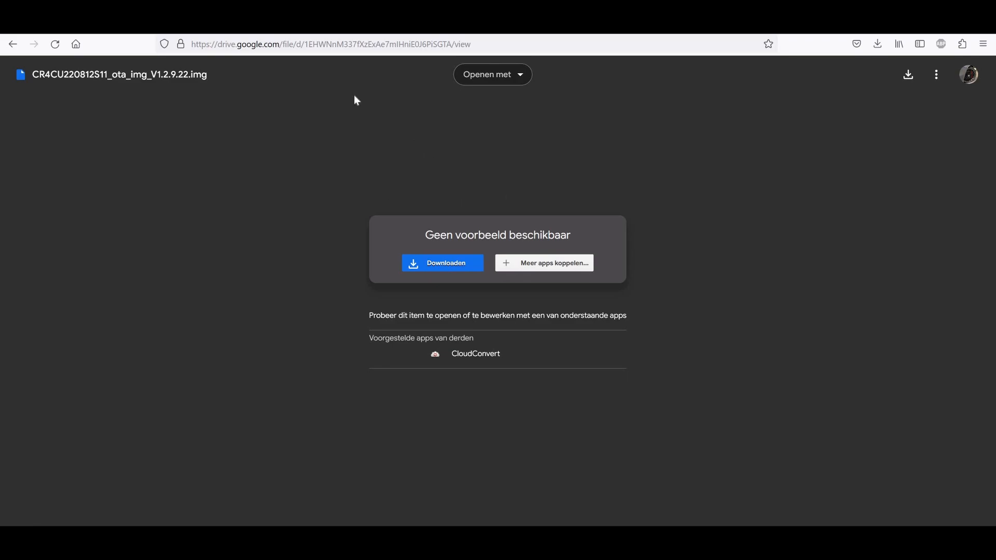
# - Download the 193 MB firmware .img file, reaching the too-large-to-scan warning
pyautogui.click(441, 263)
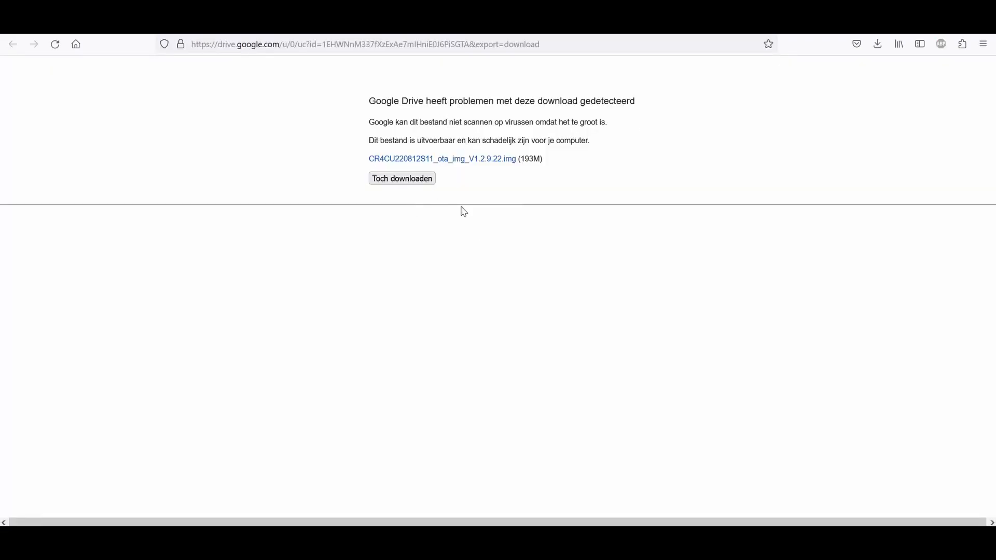
pyautogui.moveTo(481, 246)
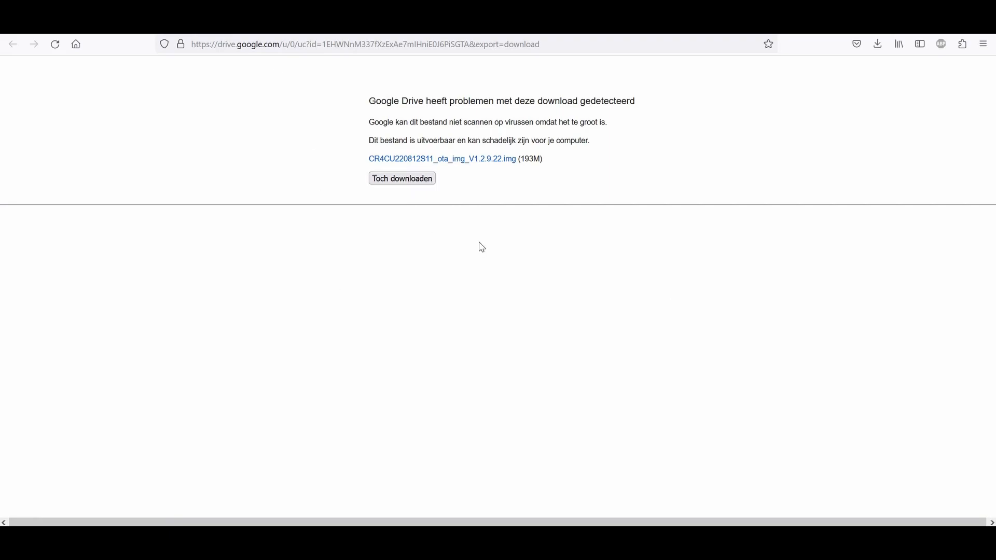
pyautogui.moveTo(486, 202)
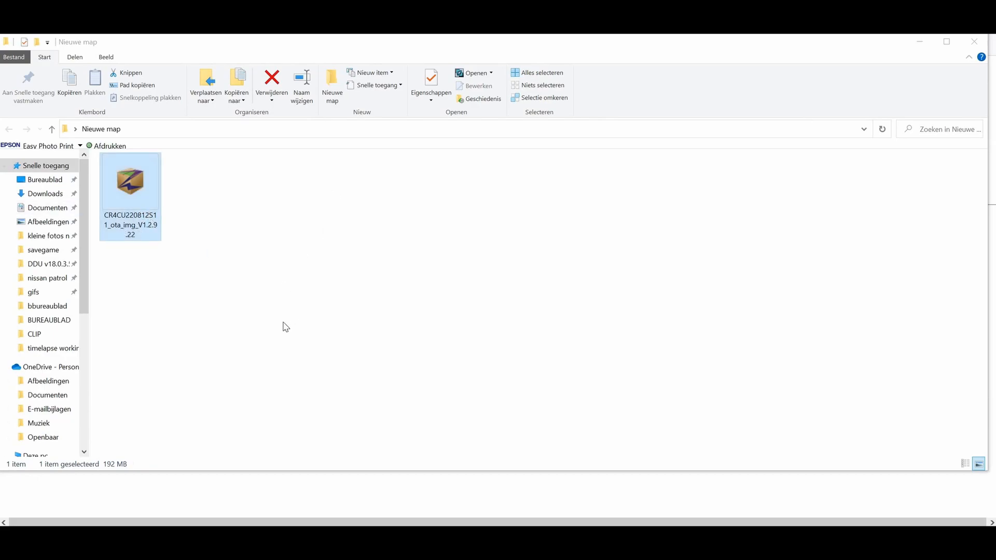
# - Copy the downloaded firmware .img file to USB drive H: via Kopiëren naar
pyautogui.rightClick(130, 180)
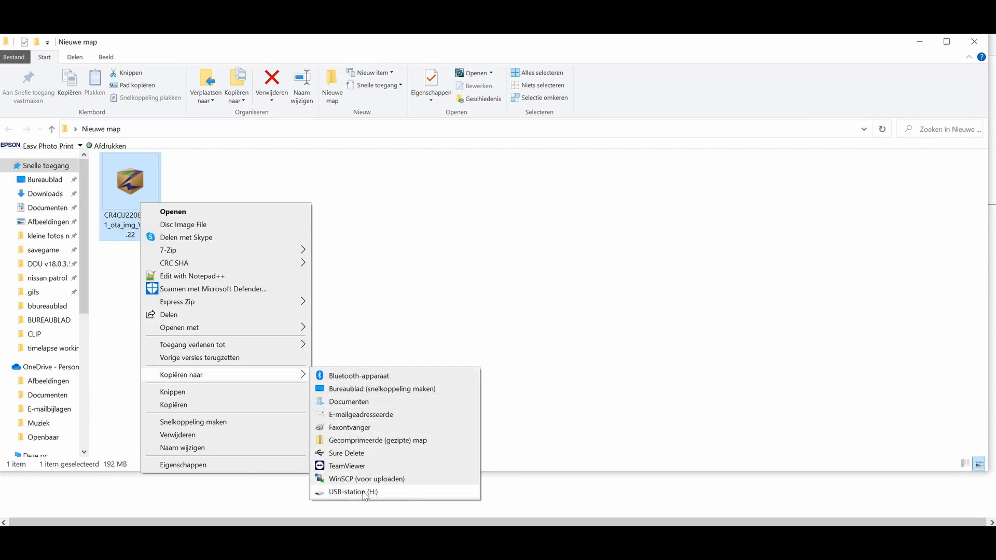
pyautogui.moveTo(498, 97)
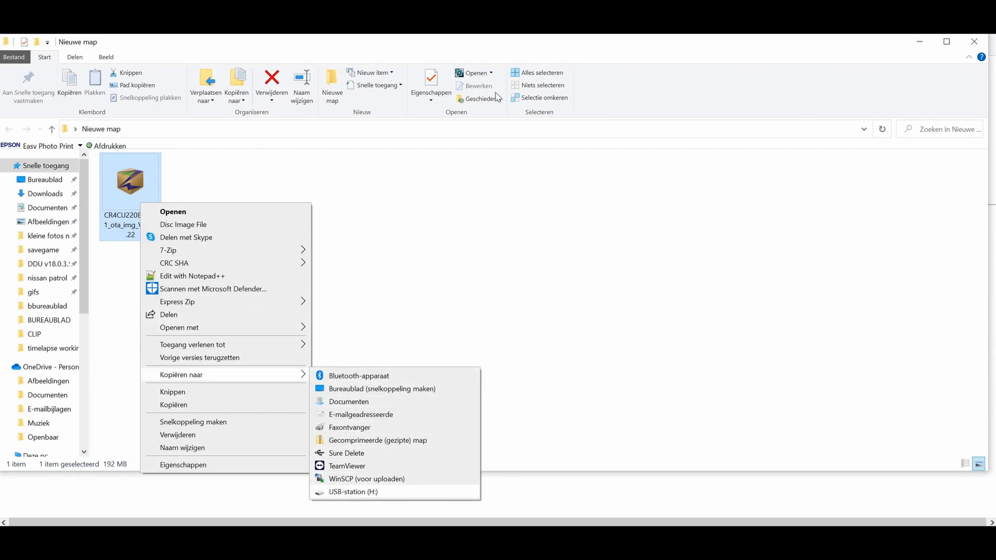
pyautogui.click(459, 196)
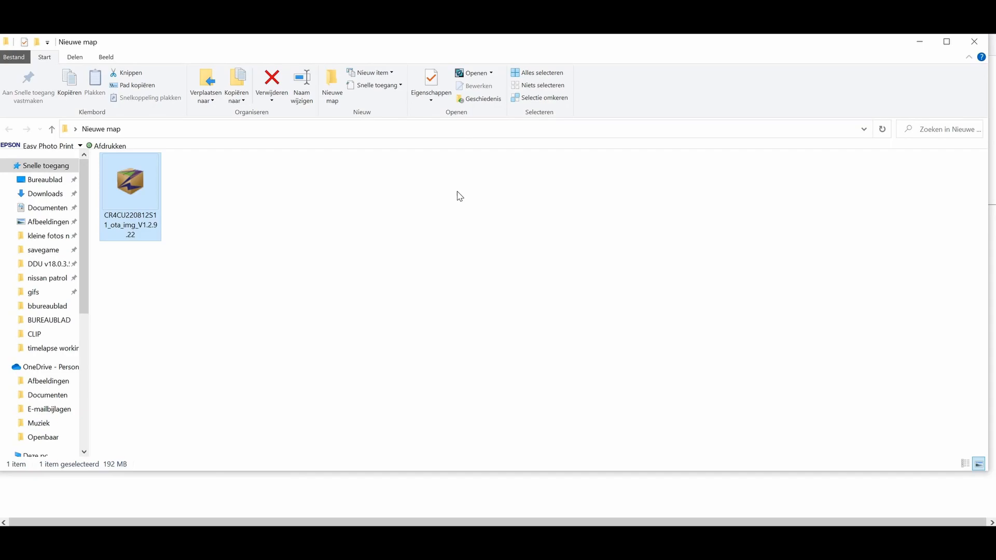
pyautogui.moveTo(337, 167)
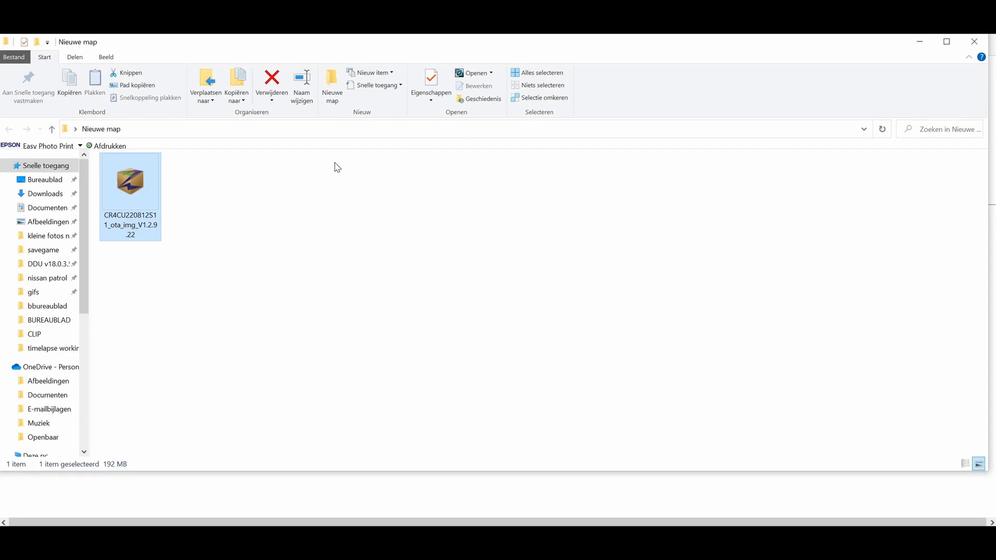
pyautogui.moveTo(329, 190)
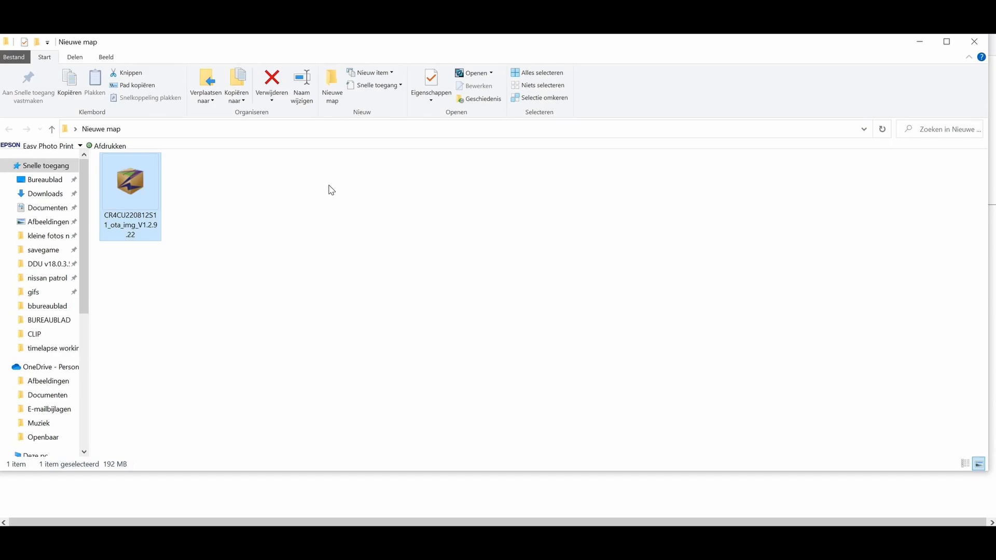